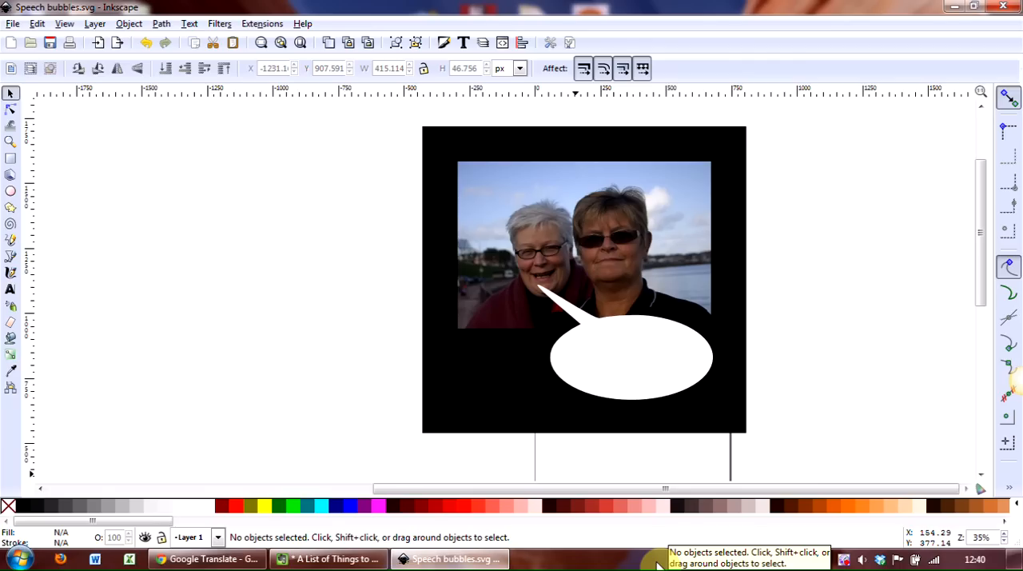
mouse_move(732, 464)
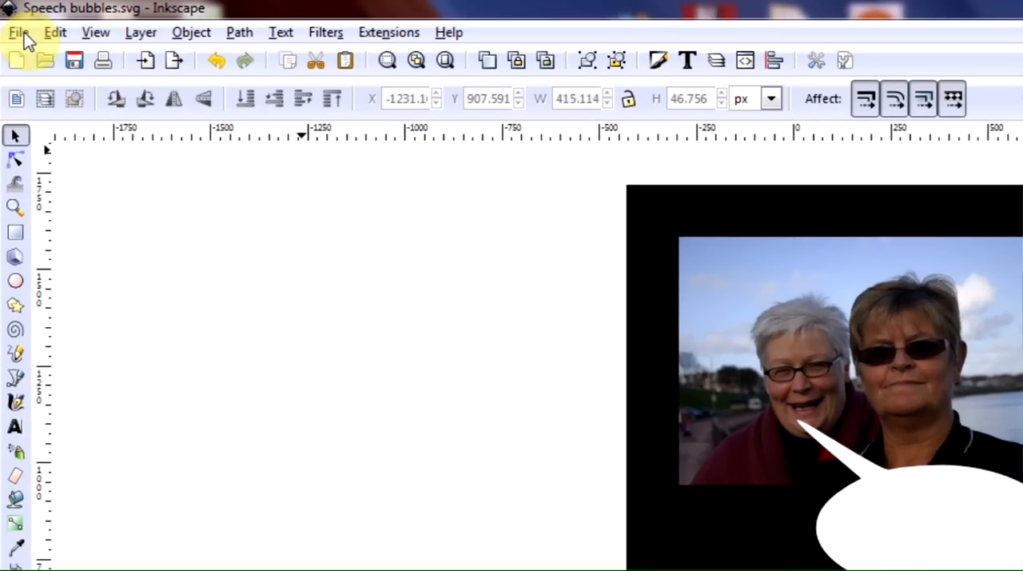
Select the white speech bubble and shift it slightly left
left_click(18, 32)
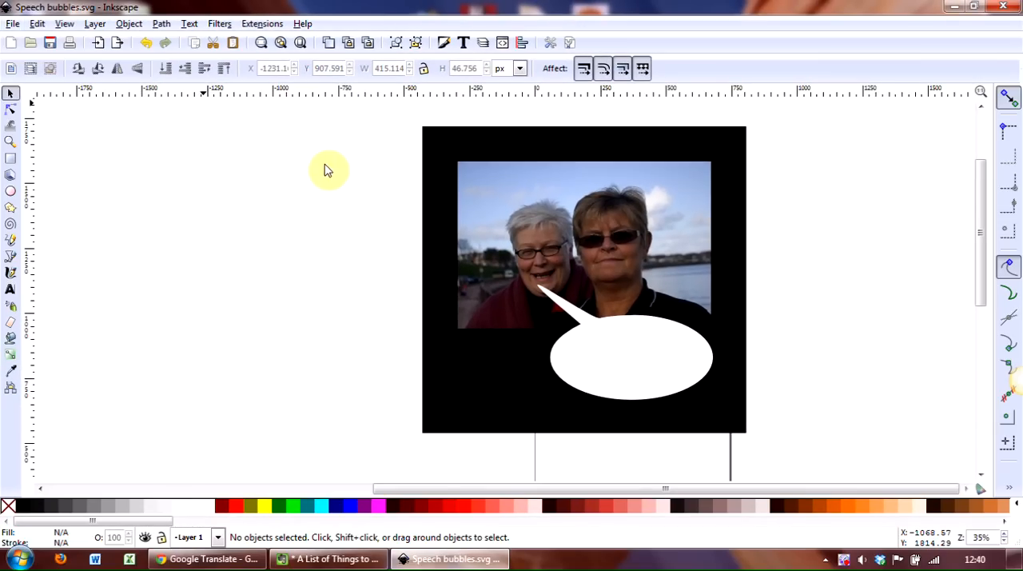
left_click(632, 372)
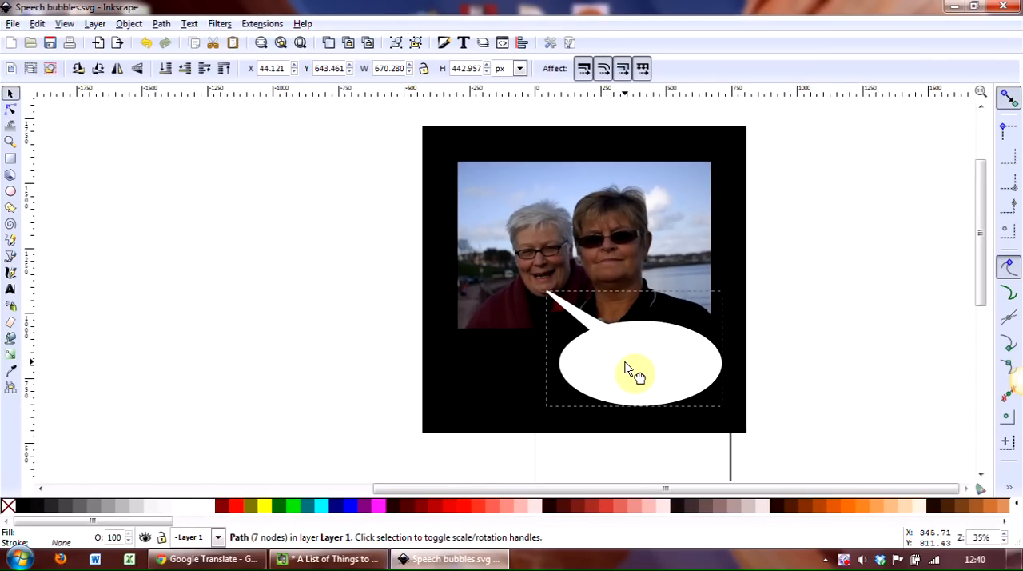
left_click(635, 370)
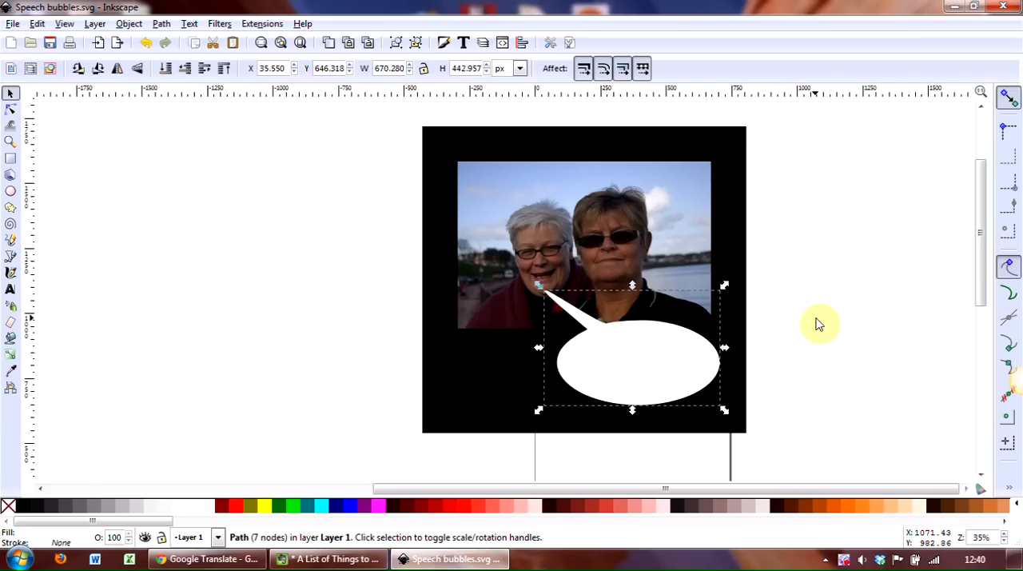
mouse_move(827, 320)
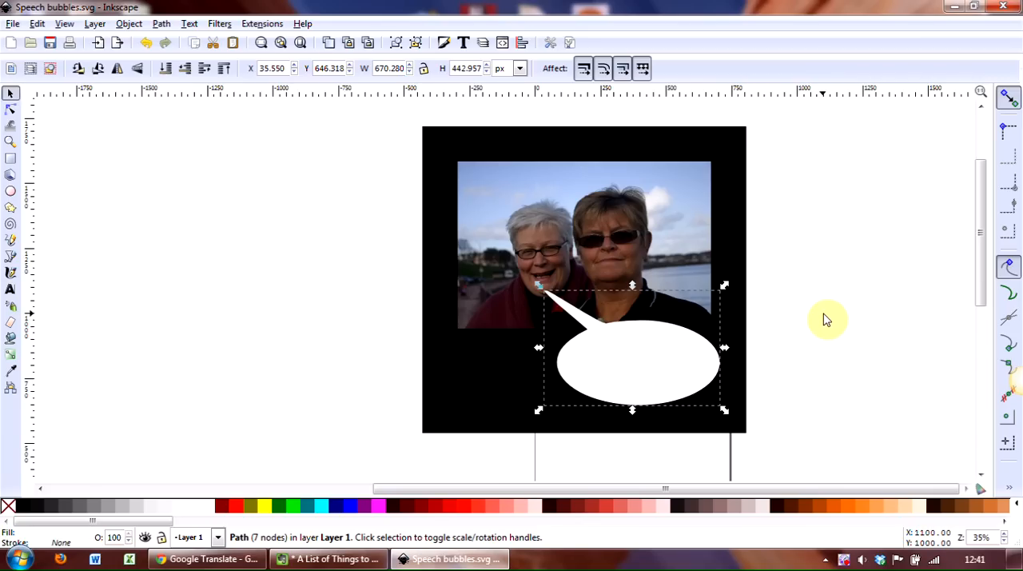
mouse_move(523, 296)
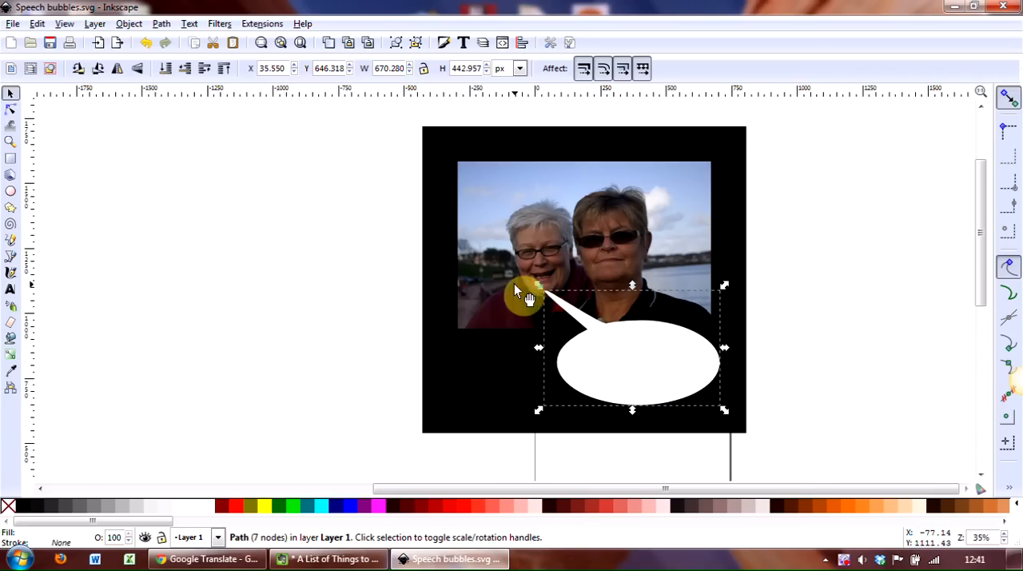
mouse_move(58, 137)
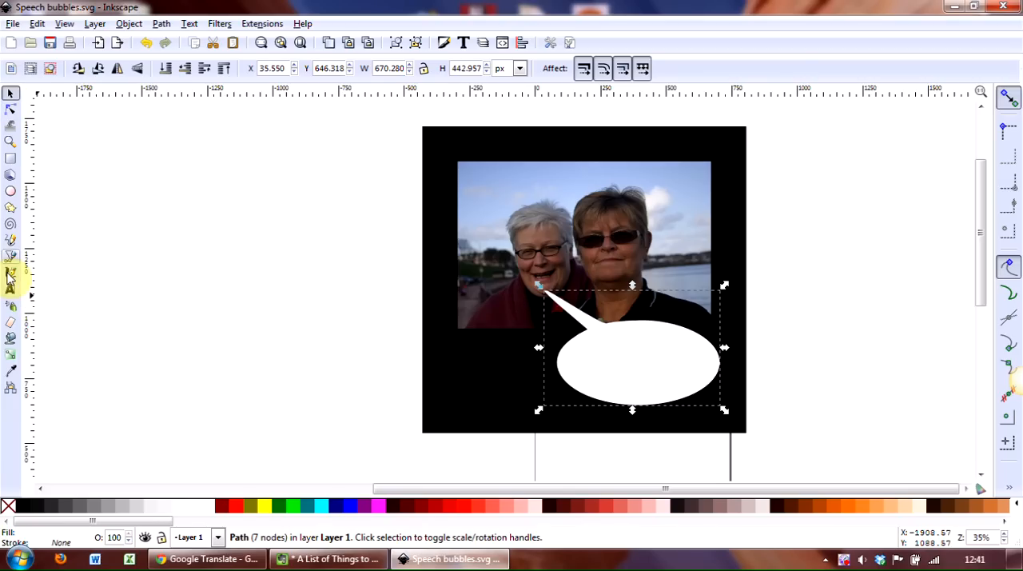
mouse_move(11, 294)
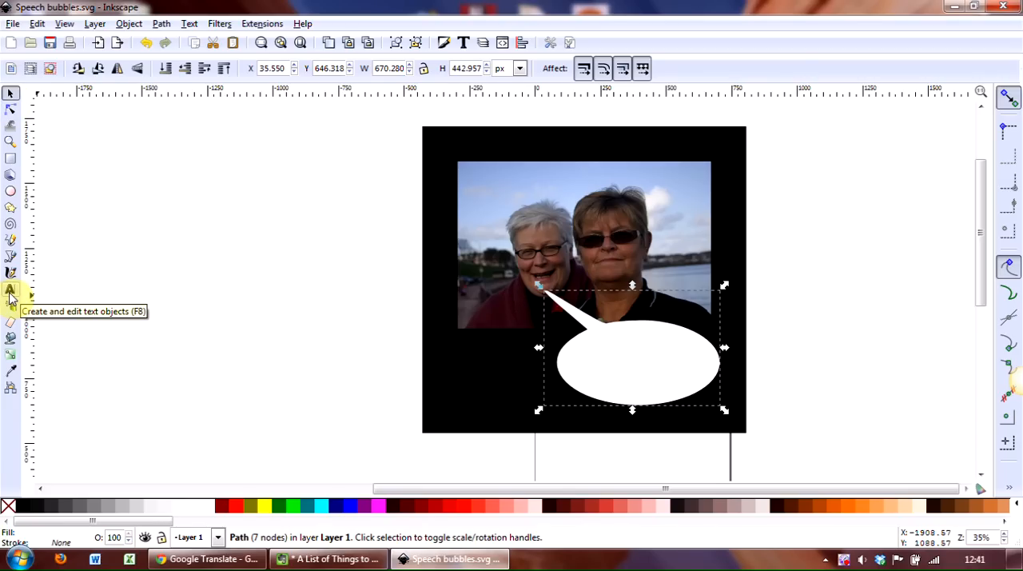
Type the caption lines 'I think Davina looks like' and 'The Boss in these dark glasses!'
left_click(11, 290)
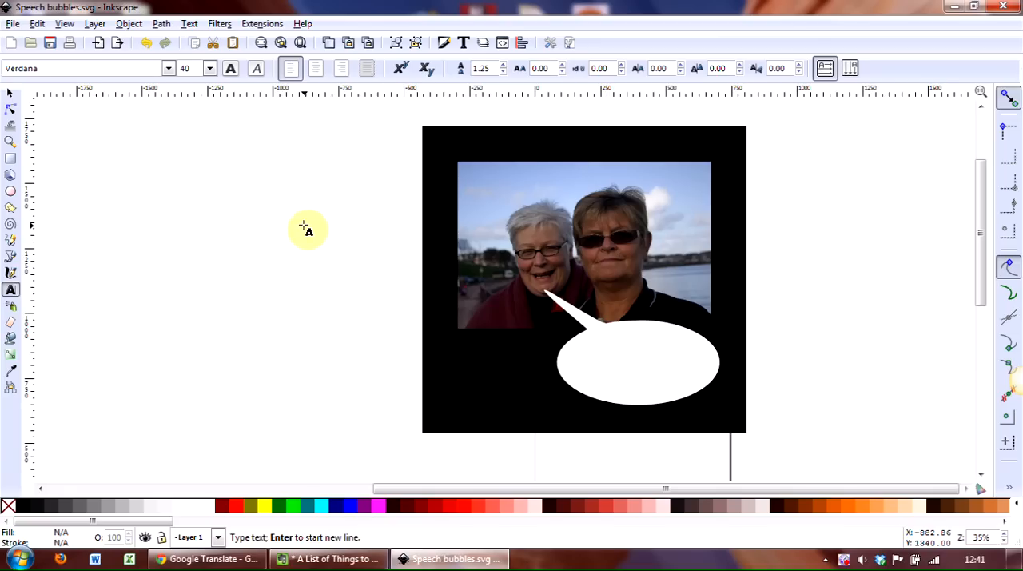
type("I think")
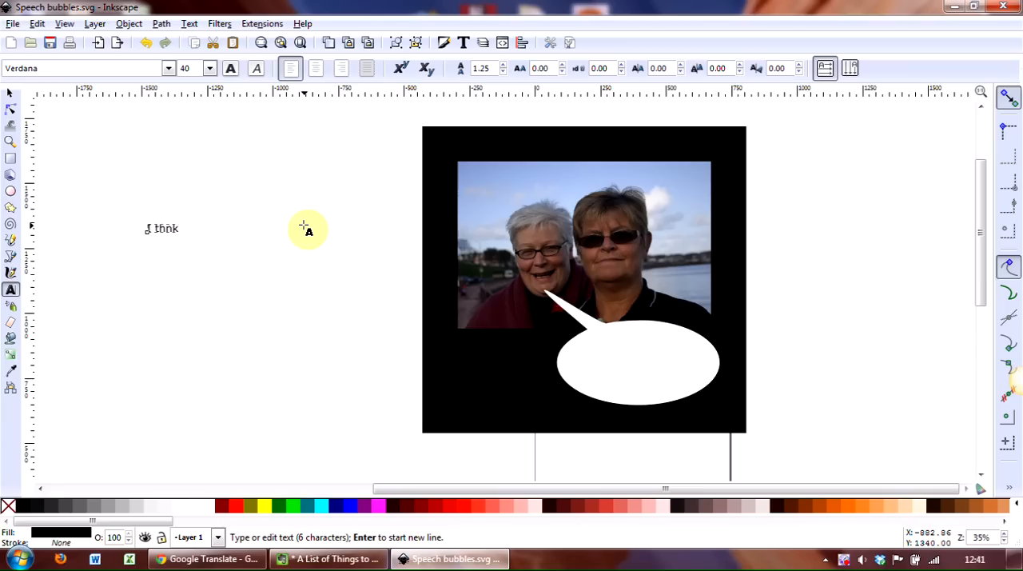
type("k")
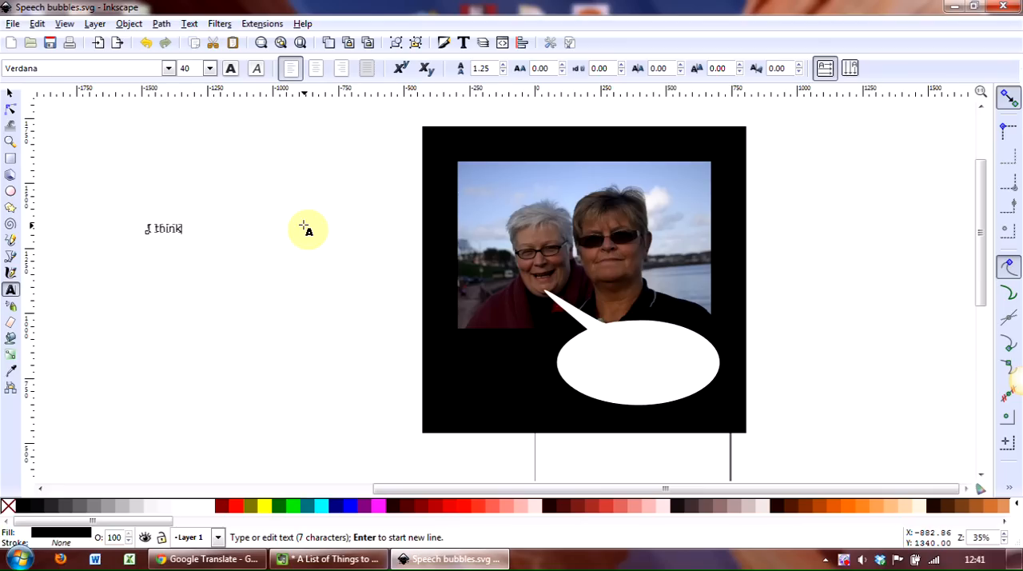
type("Davina looks like")
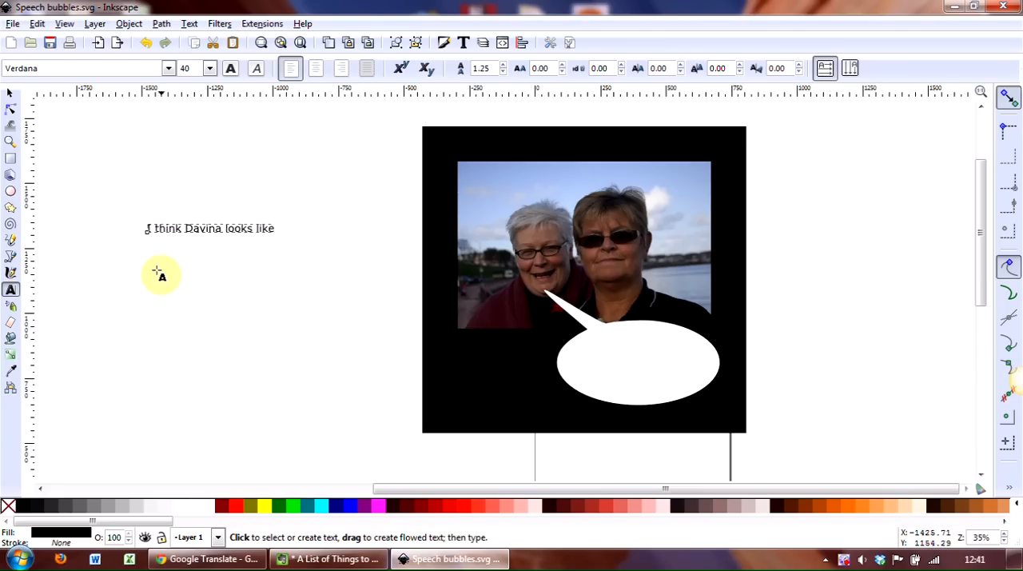
left_click(147, 257)
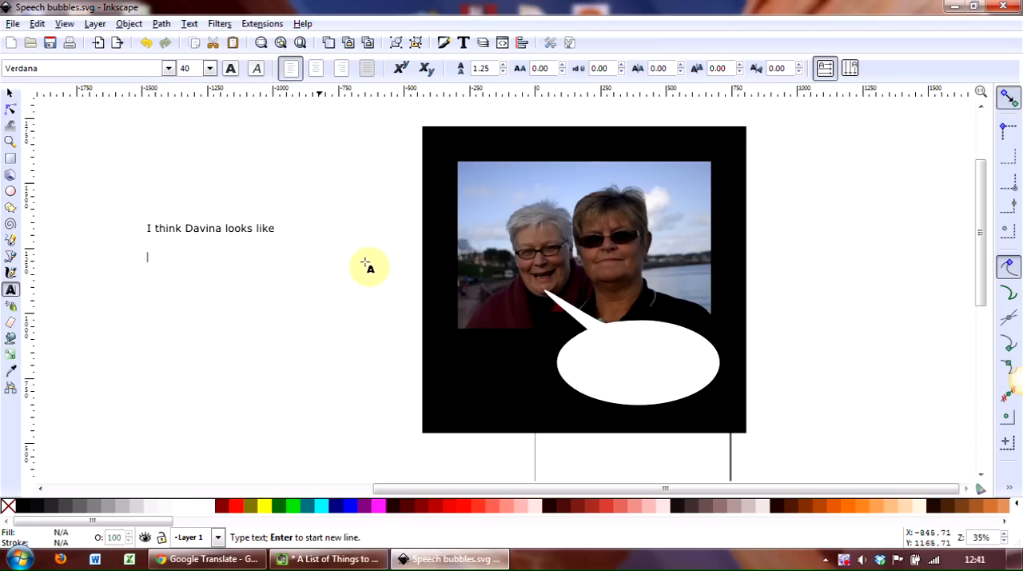
mouse_move(122, 268)
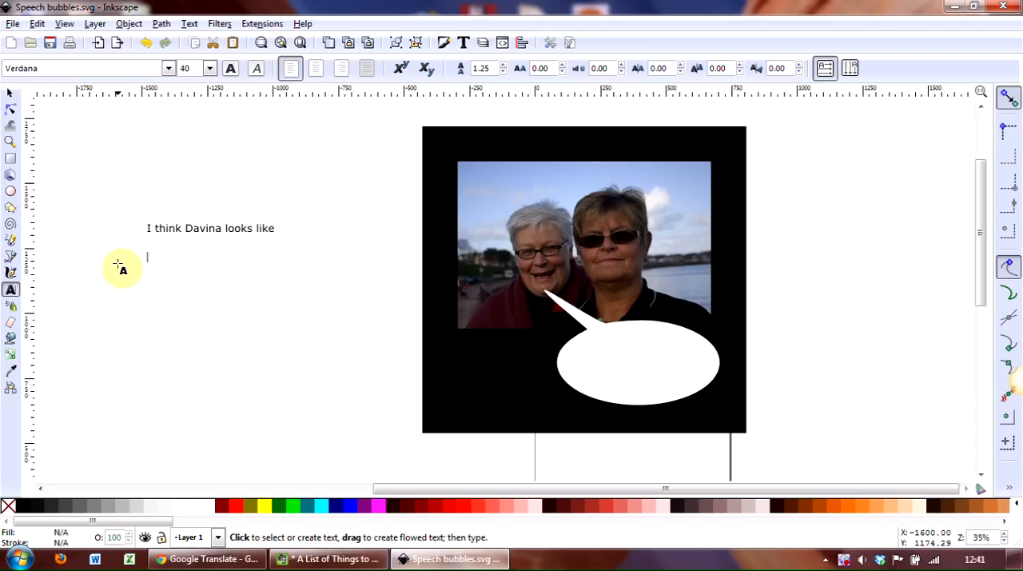
mouse_move(172, 268)
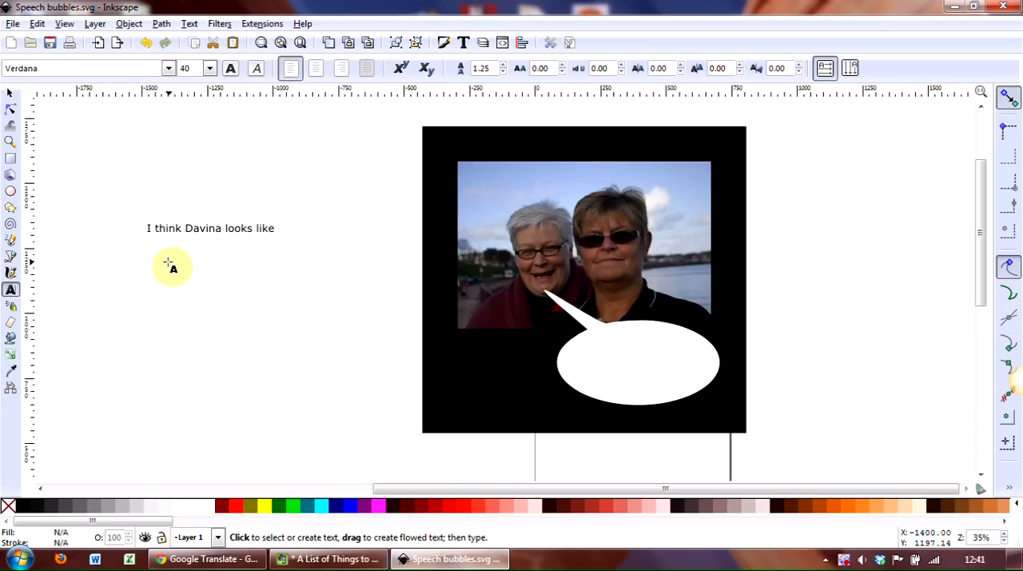
type("The B")
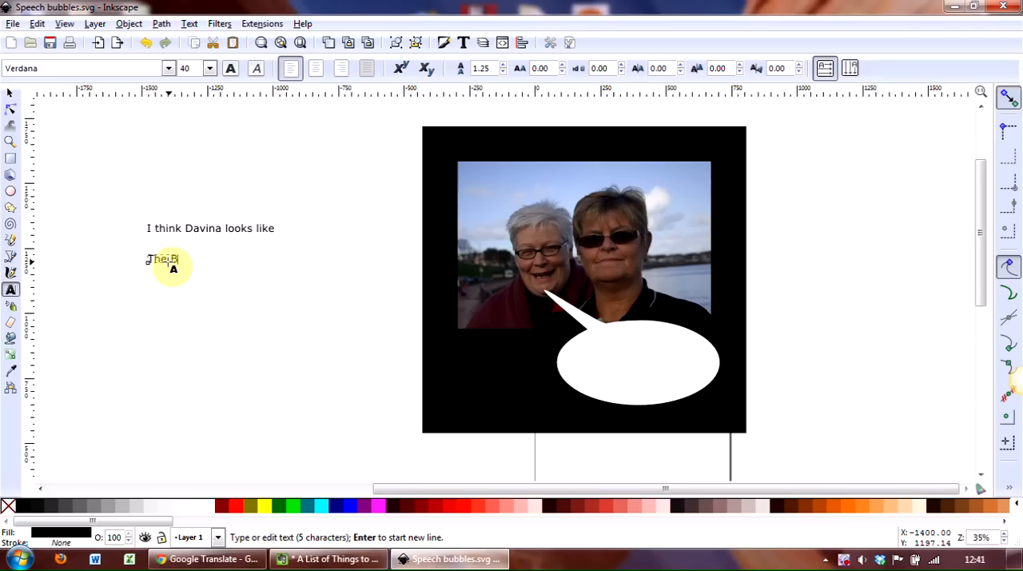
type("oss in these dark")
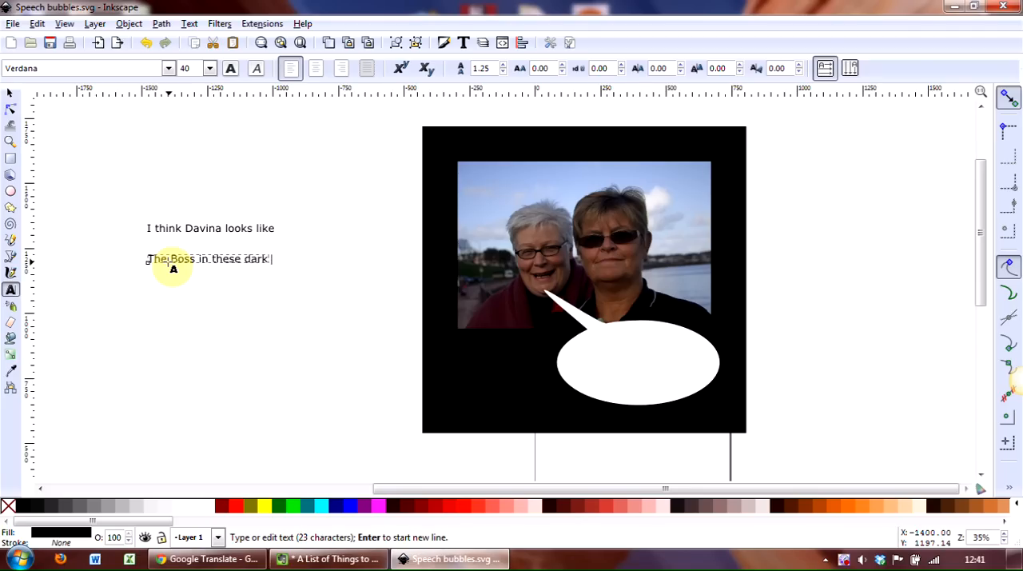
type("glasses!")
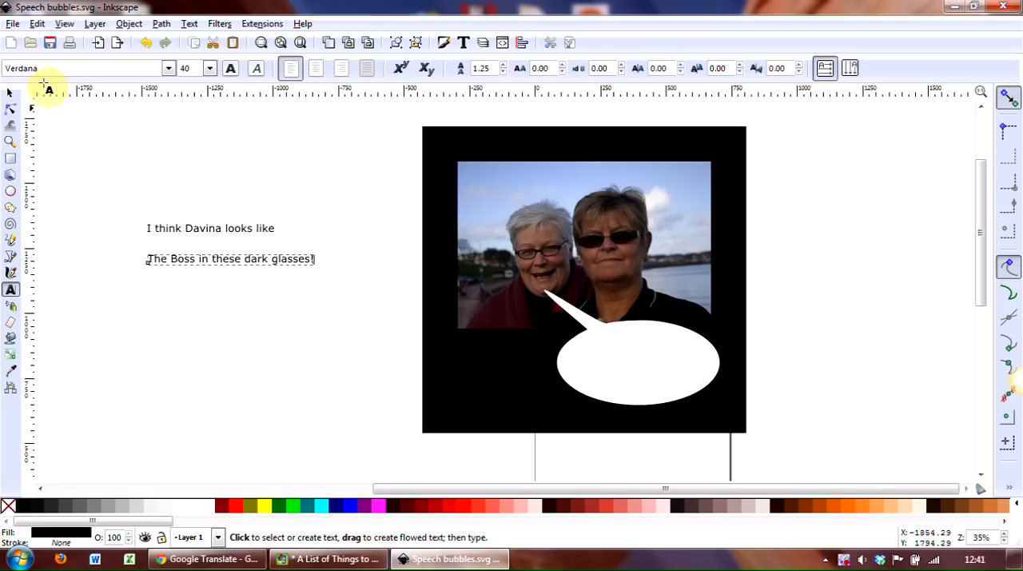
mouse_move(11, 93)
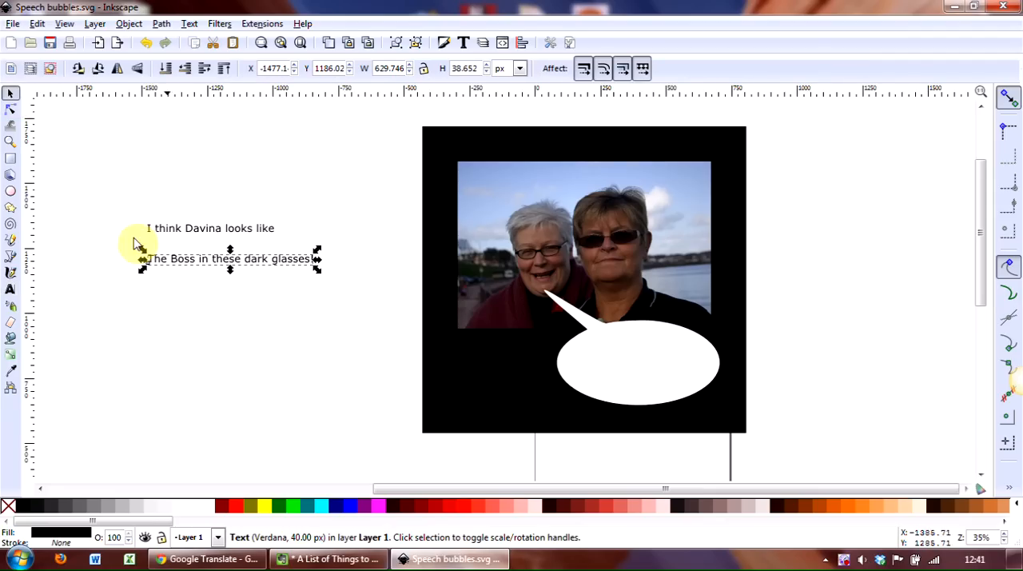
mouse_move(244, 268)
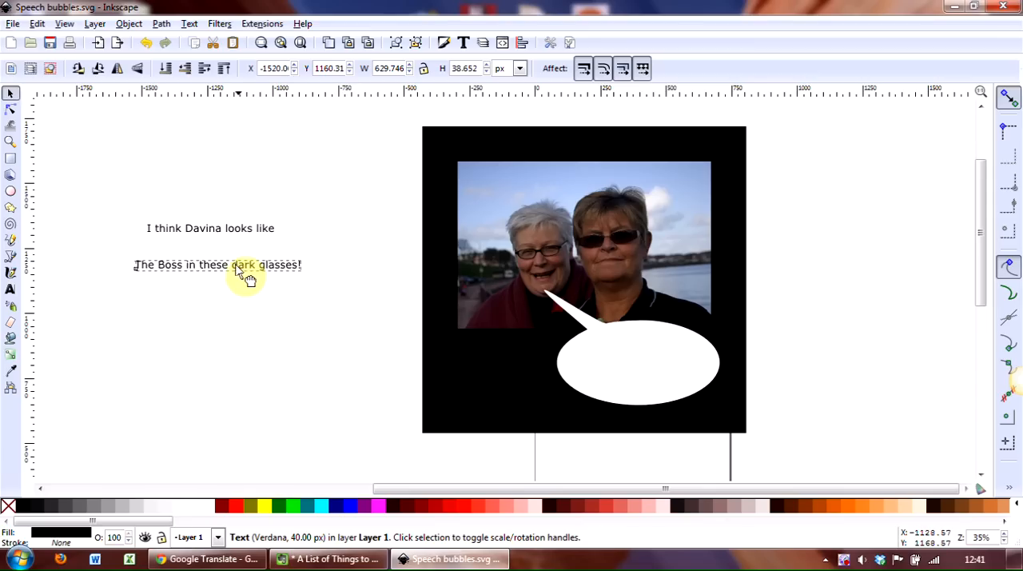
Move 'The Boss in these dark glasses!' up closer beneath the first line
left_click_drag(238, 264, 250, 245)
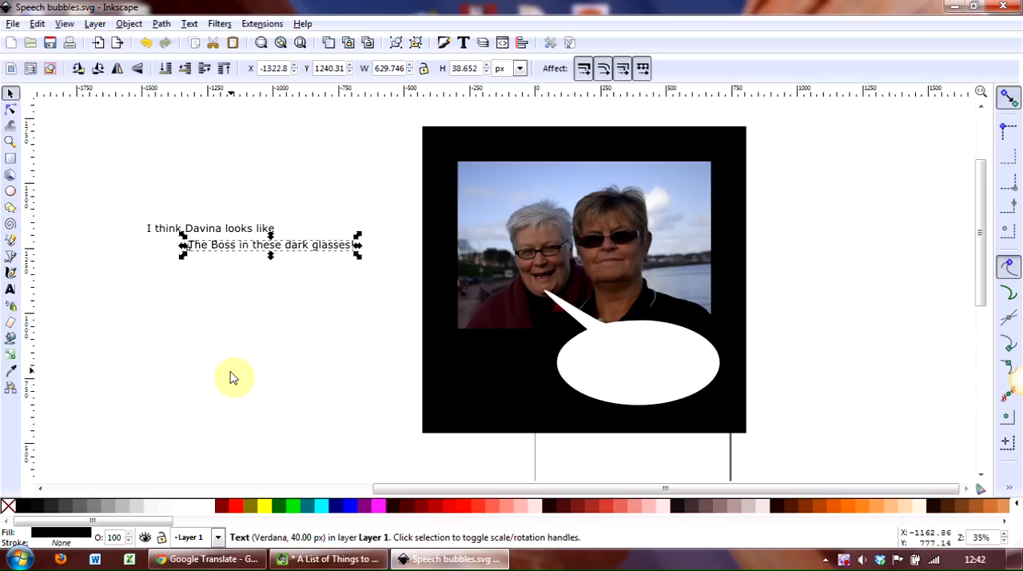
mouse_move(224, 291)
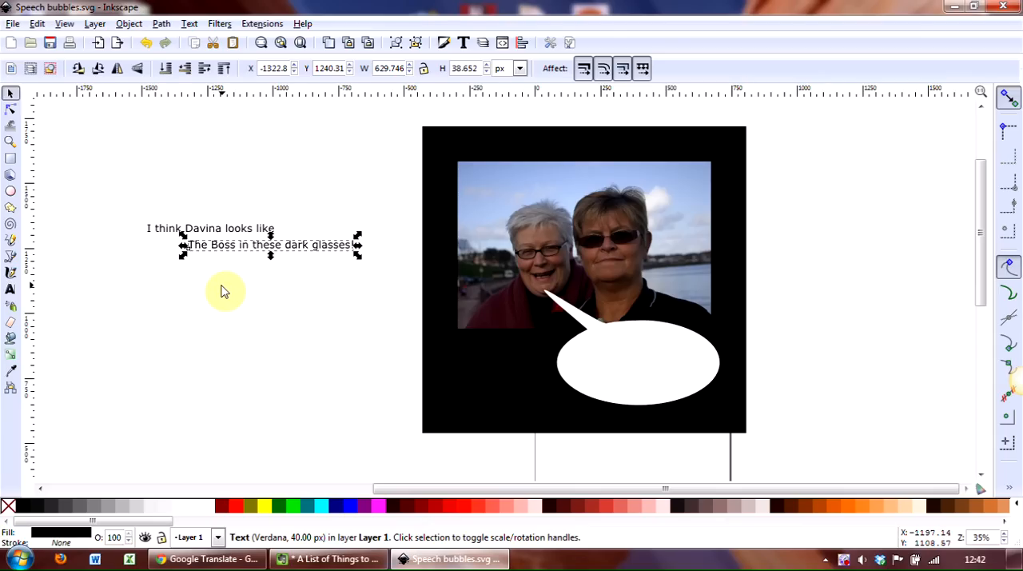
mouse_move(156, 166)
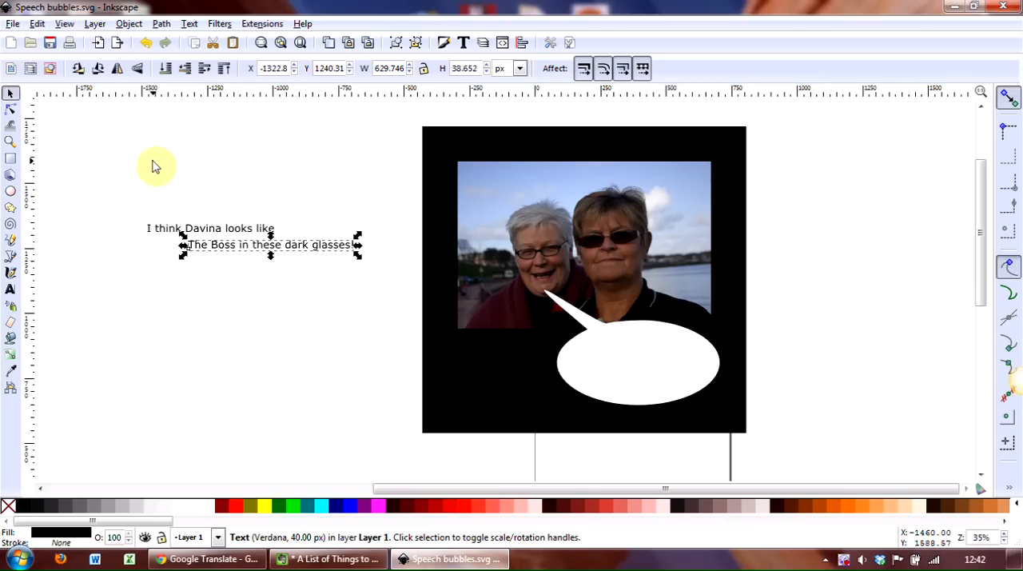
mouse_move(157, 167)
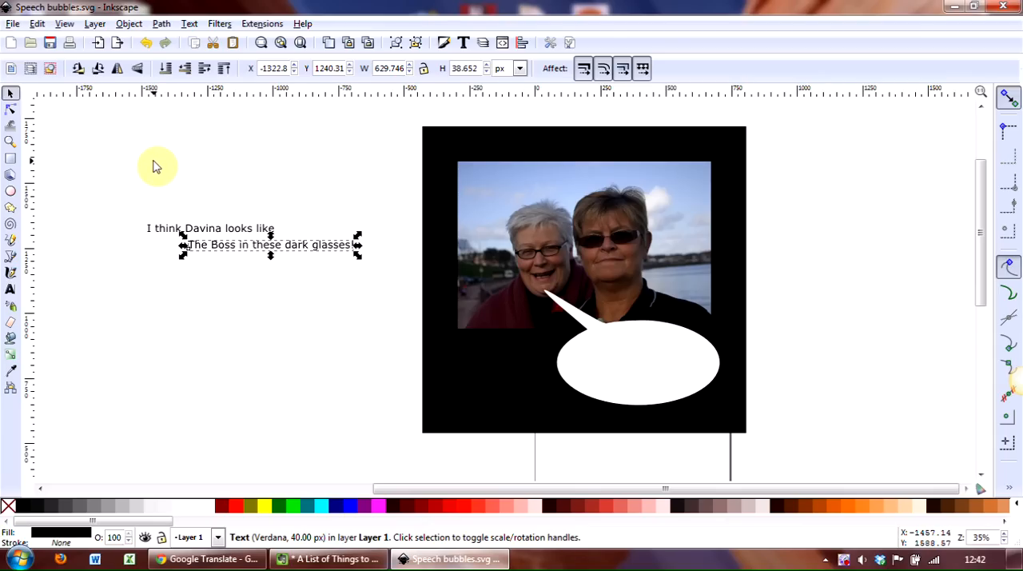
mouse_move(120, 169)
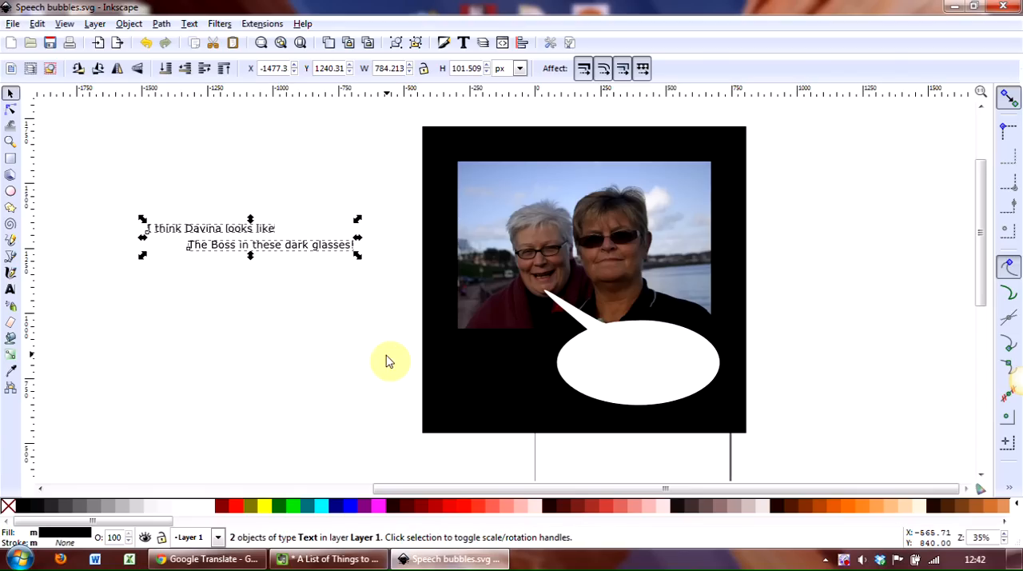
mouse_move(250, 221)
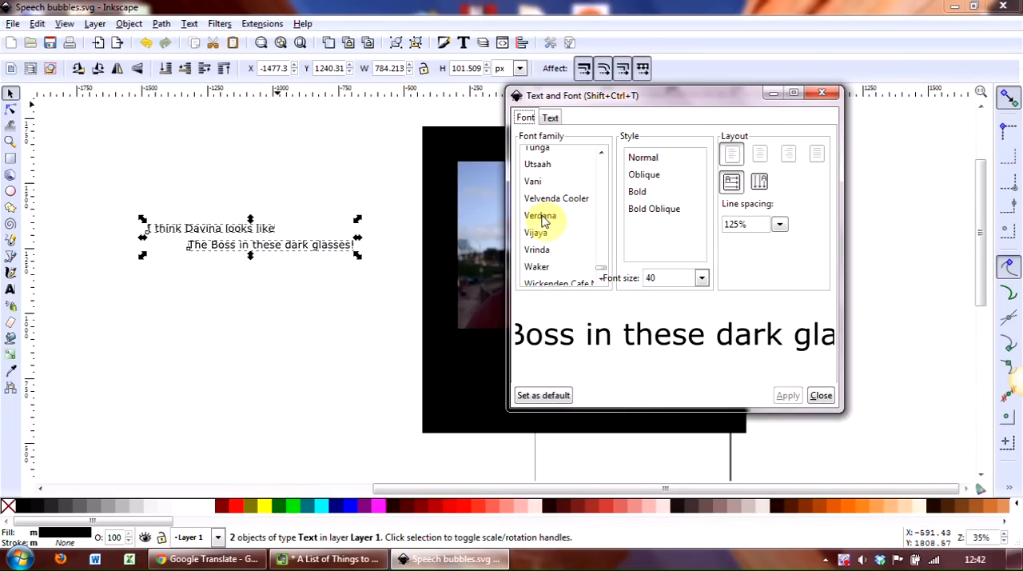
Apply the Arial font family with Bold style to both lines and close the font dialog
left_click(541, 215)
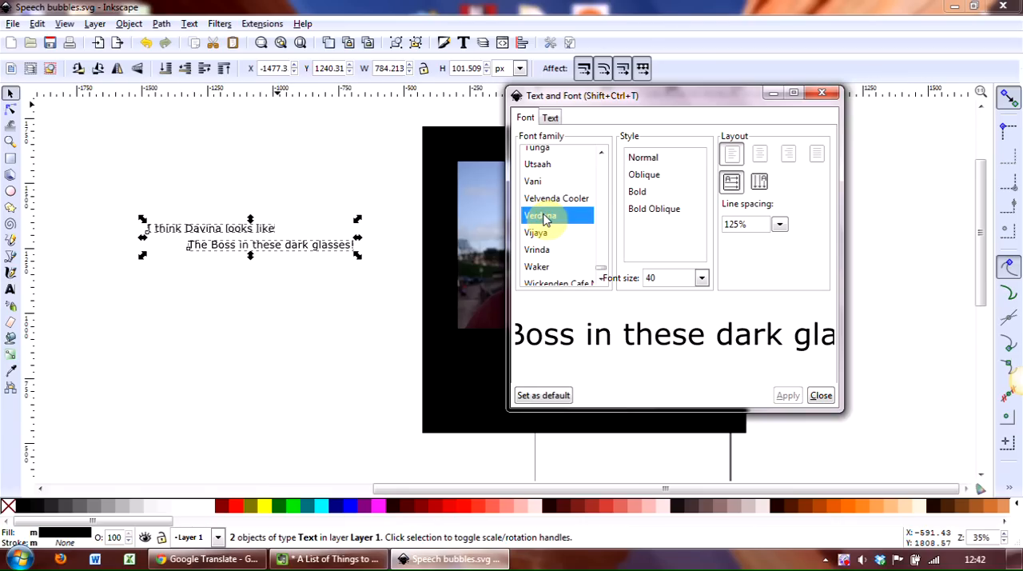
type("arial")
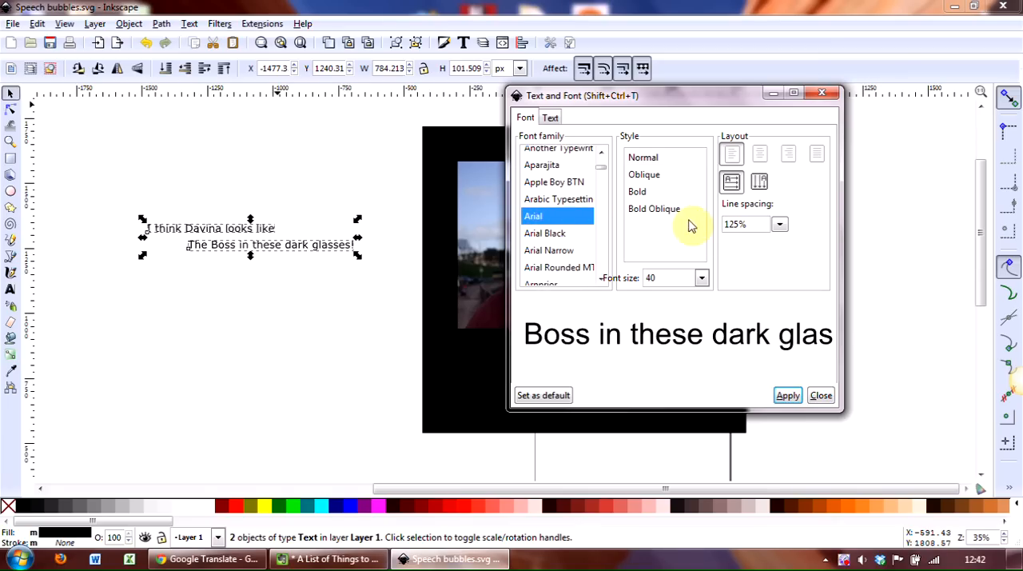
left_click(637, 191)
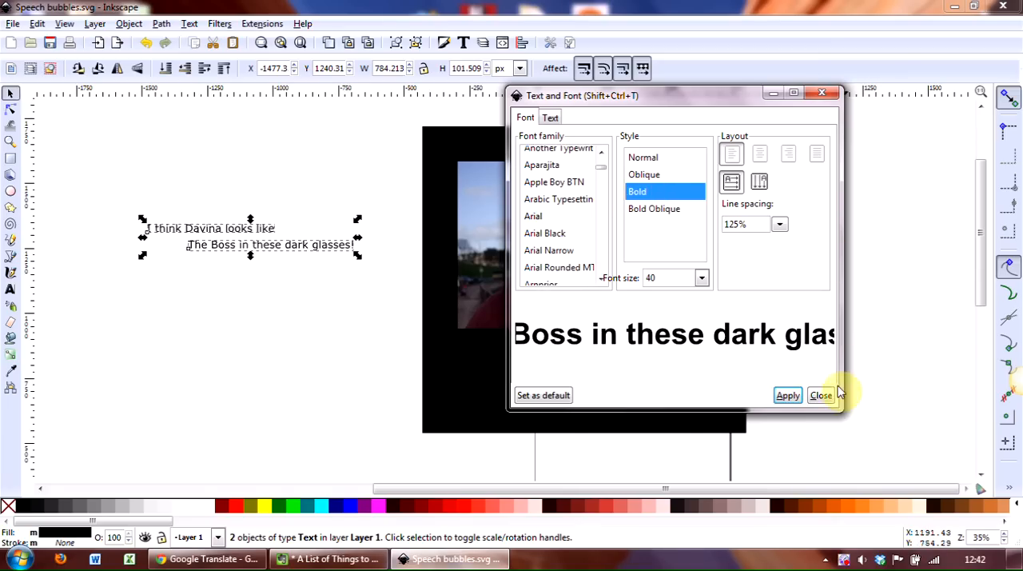
left_click(787, 394)
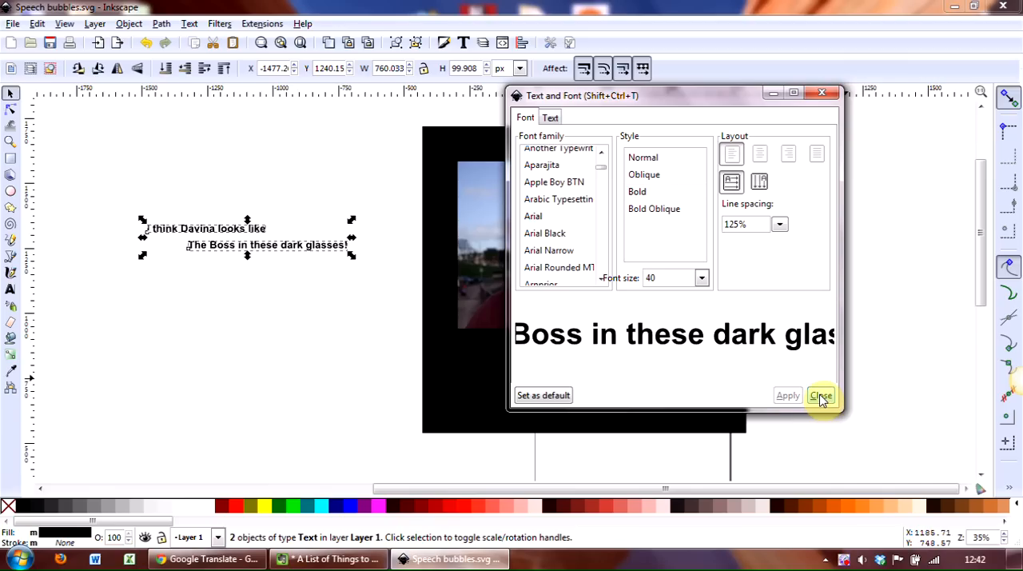
left_click(821, 394)
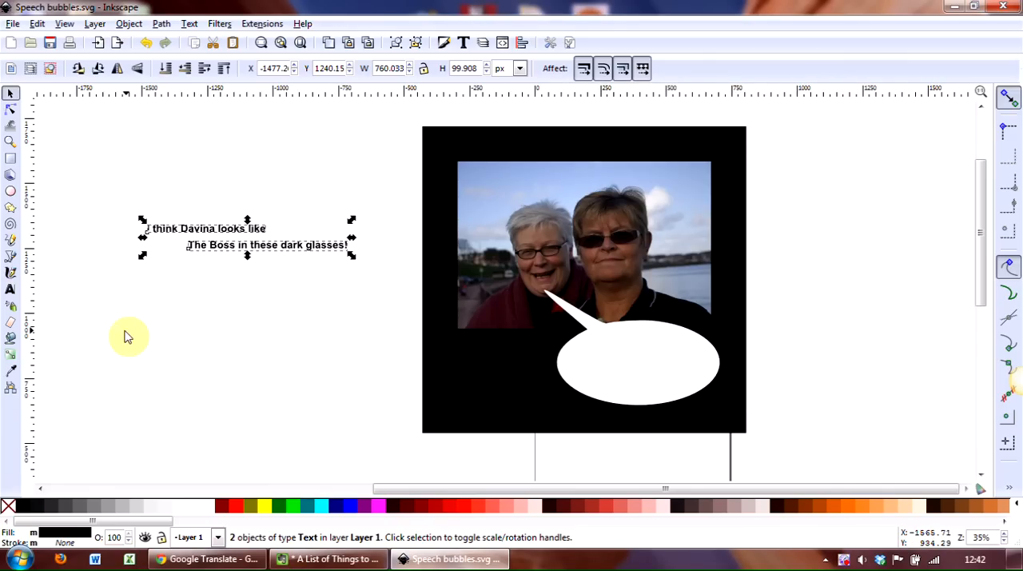
mouse_move(185, 278)
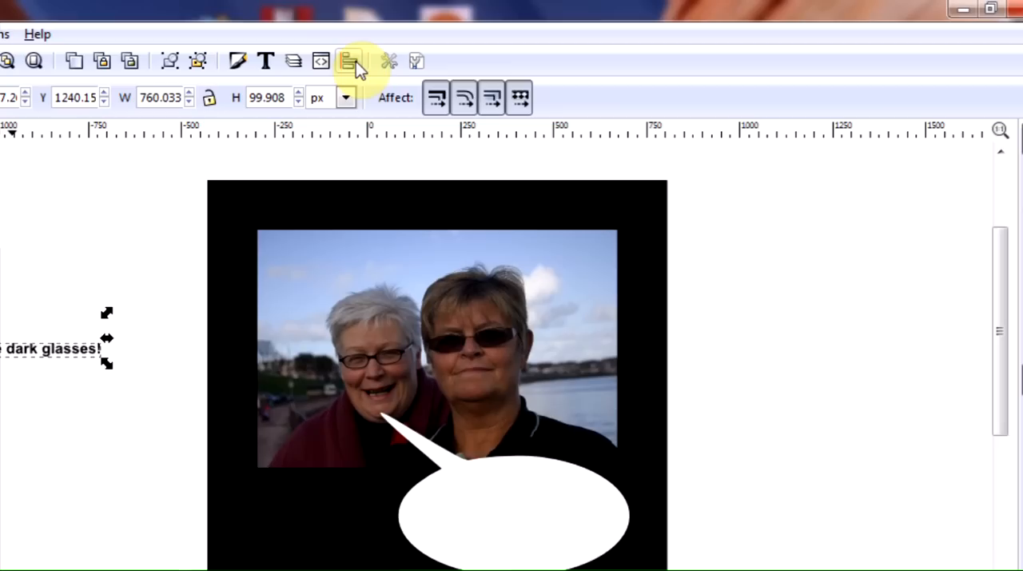
mouse_move(348, 62)
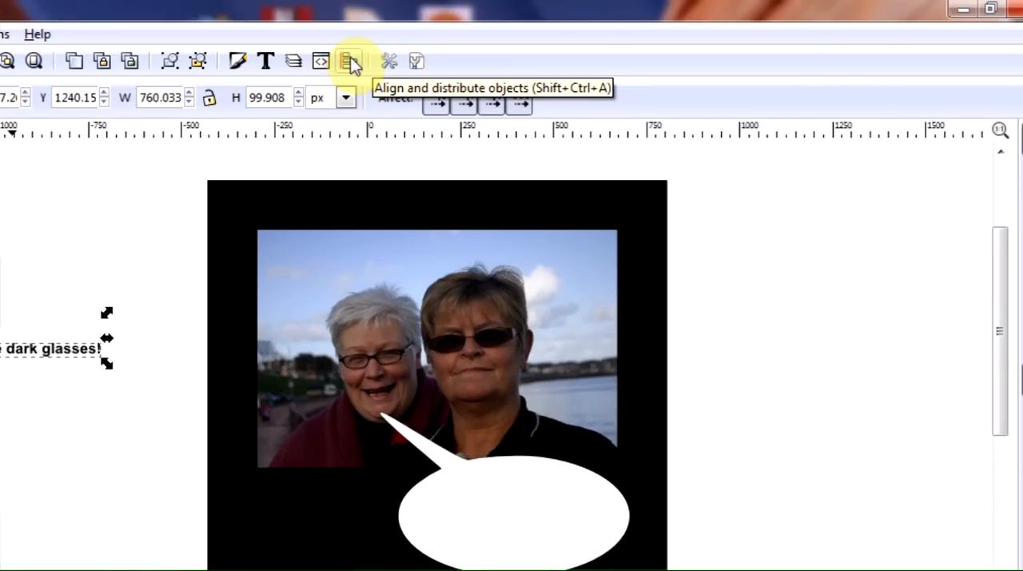
Align both caption lines' left edges, then center them on the vertical axis
left_click(348, 62)
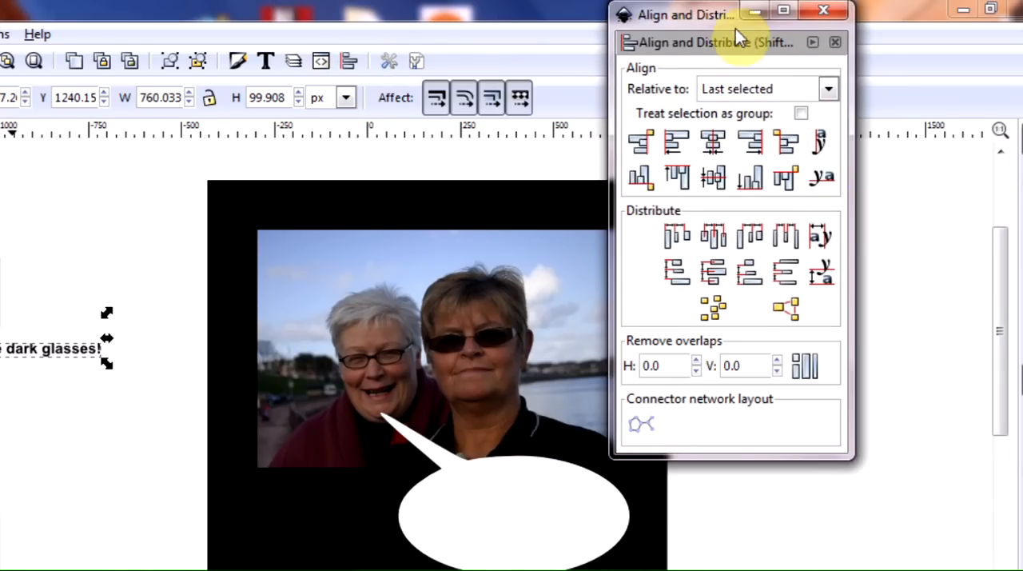
left_click_drag(685, 15, 706, 80)
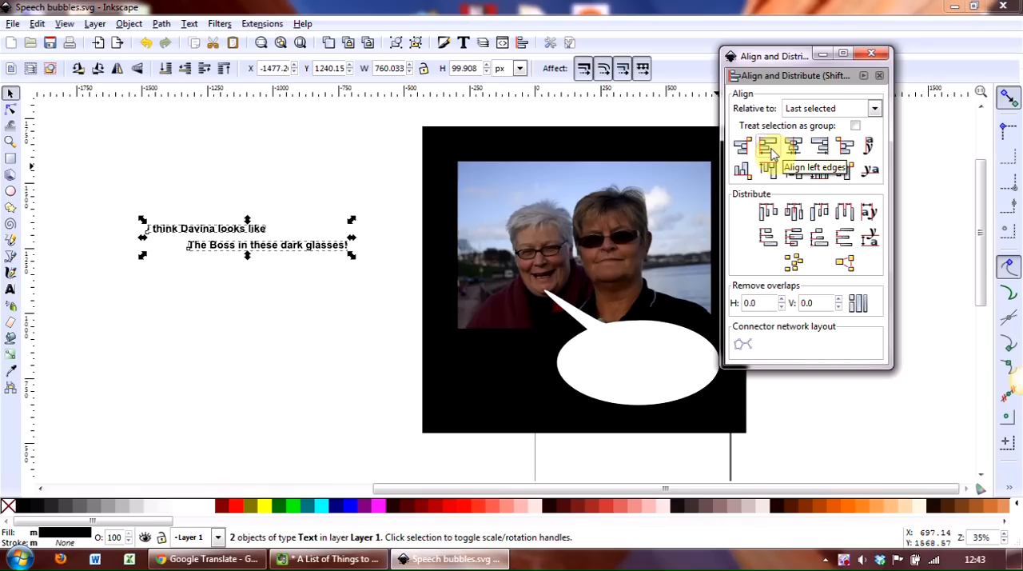
left_click(767, 145)
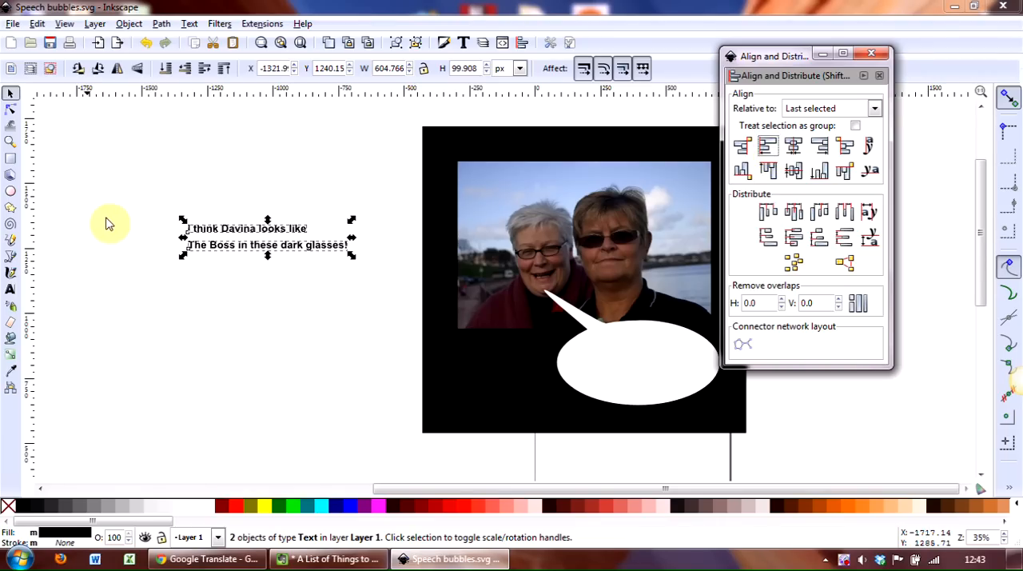
mouse_move(322, 320)
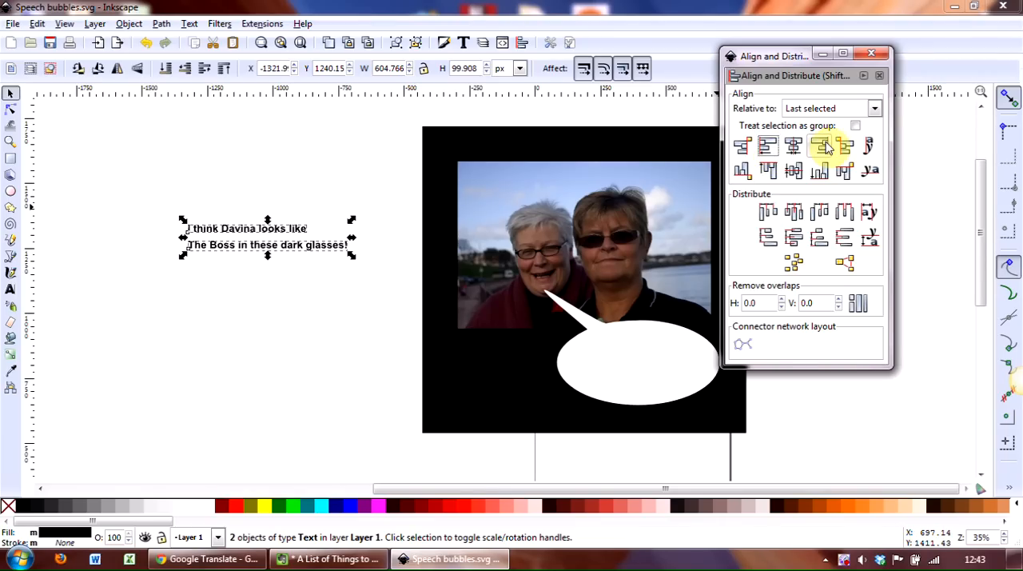
mouse_move(824, 147)
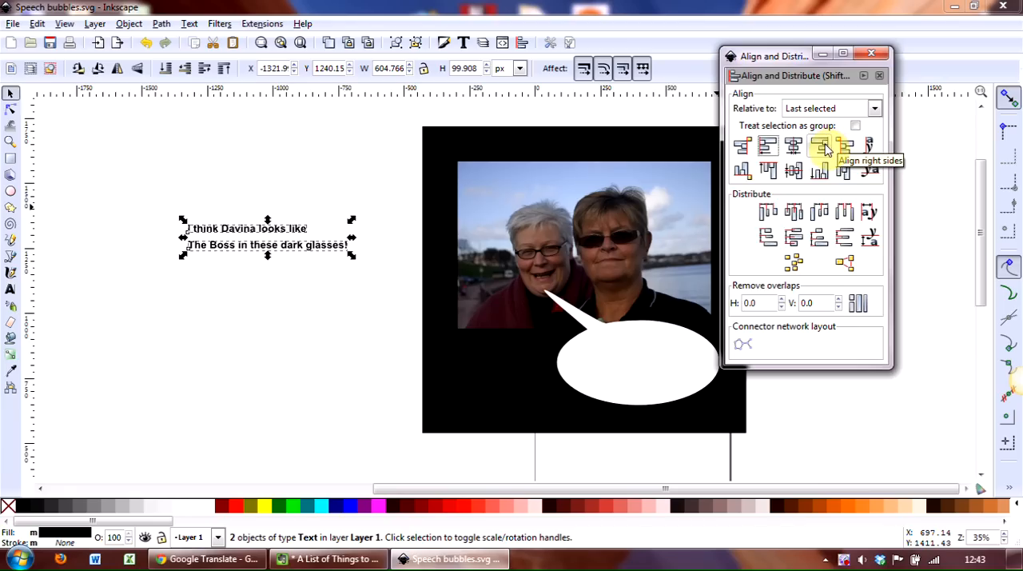
left_click(794, 145)
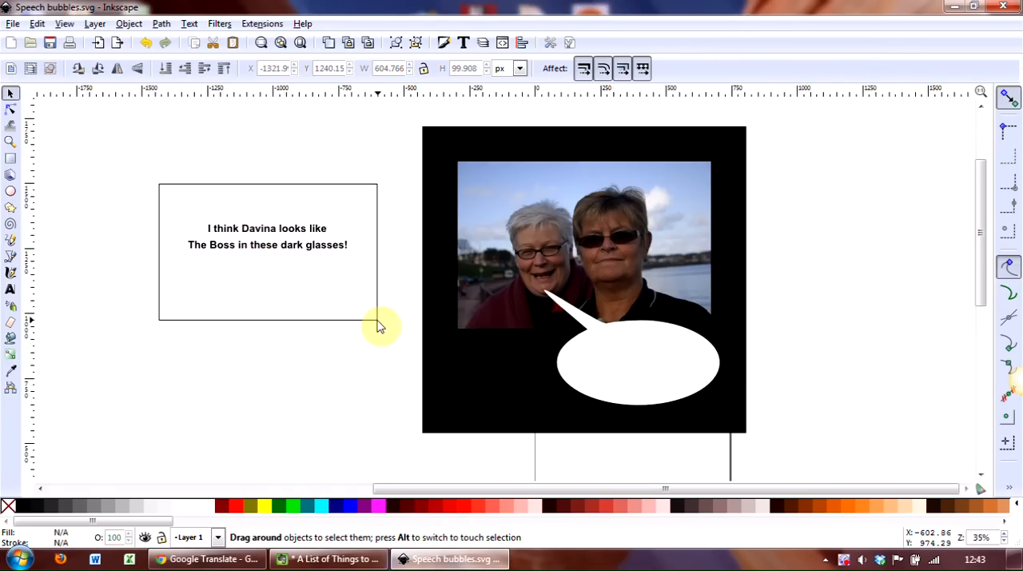
Scale the selected caption pair into a narrower, taller block, then deselect
left_click(267, 236)
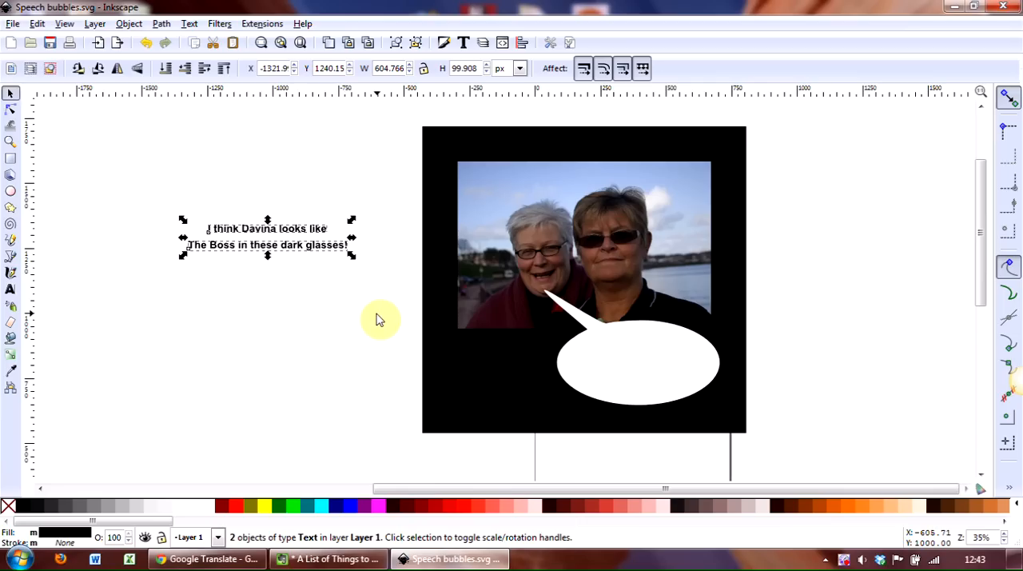
mouse_move(378, 246)
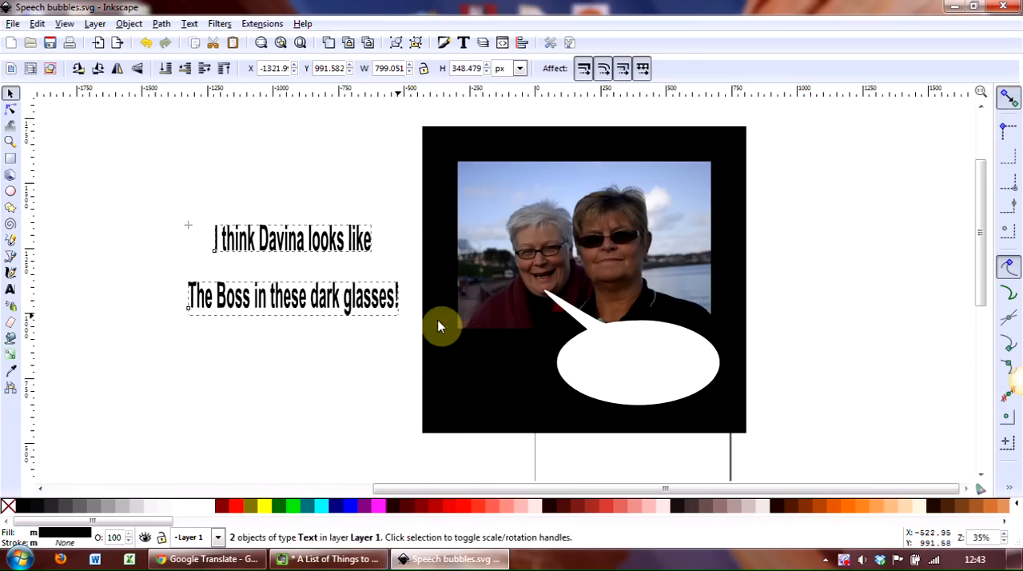
left_click_drag(439, 326, 537, 343)
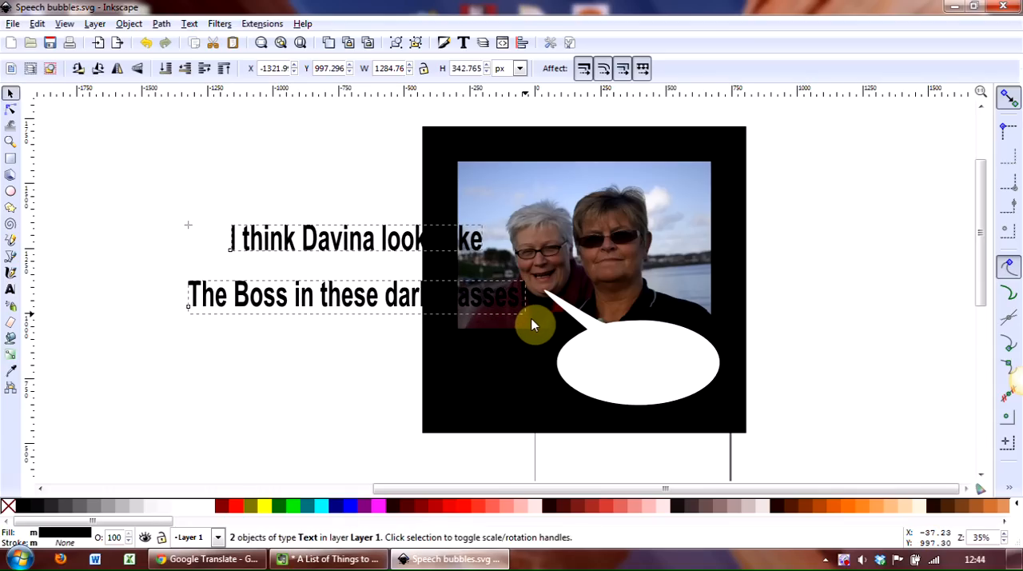
left_click_drag(534, 325, 354, 270)
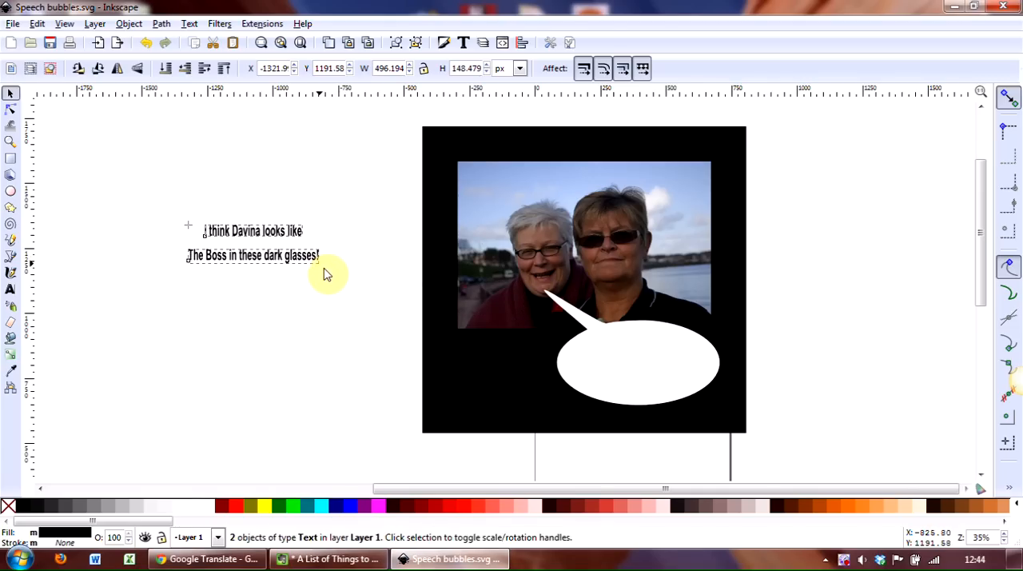
left_click(260, 267)
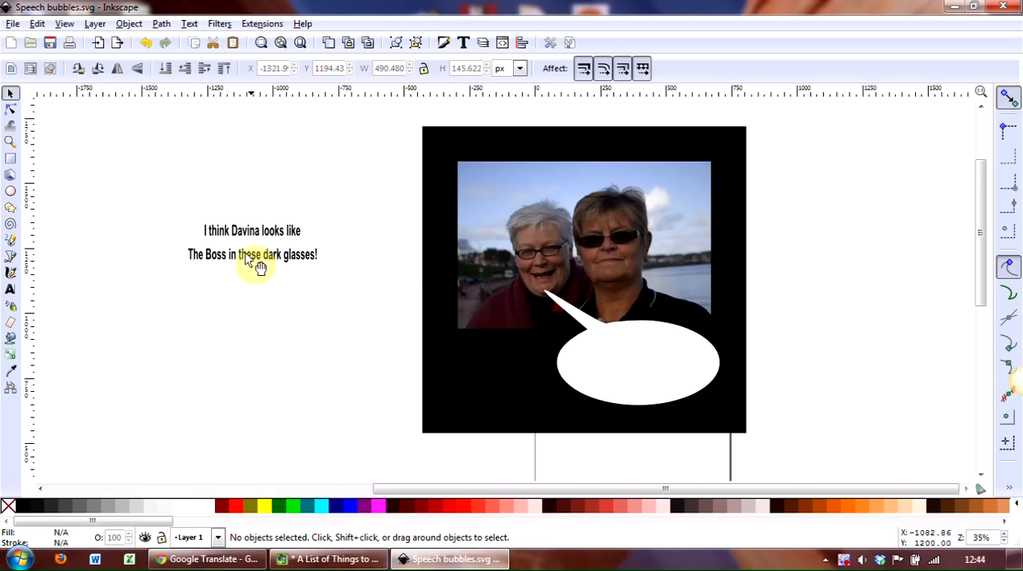
mouse_move(250, 262)
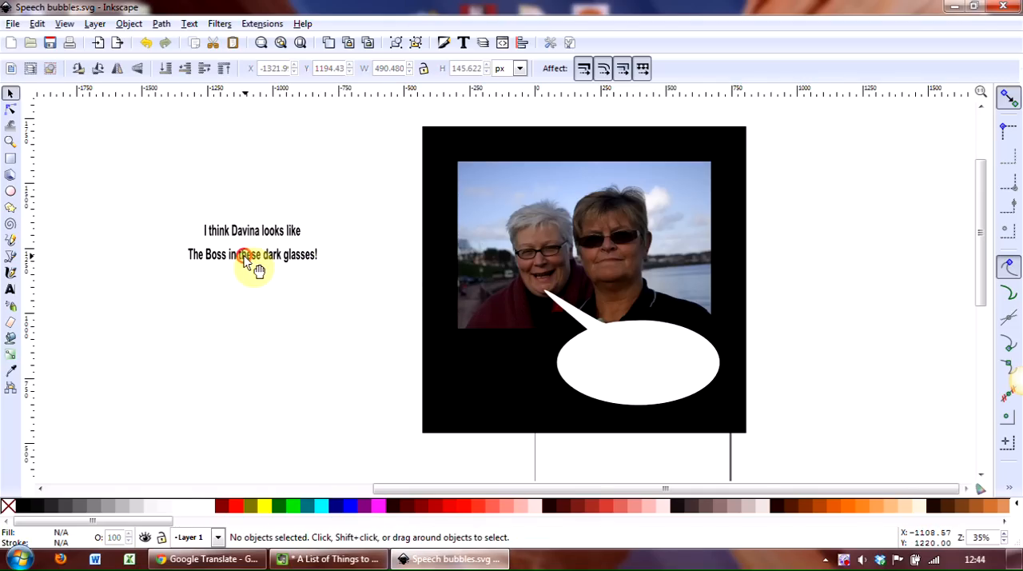
Move the caption lines into the white speech bubble and deselect to view the result
left_click(252, 255)
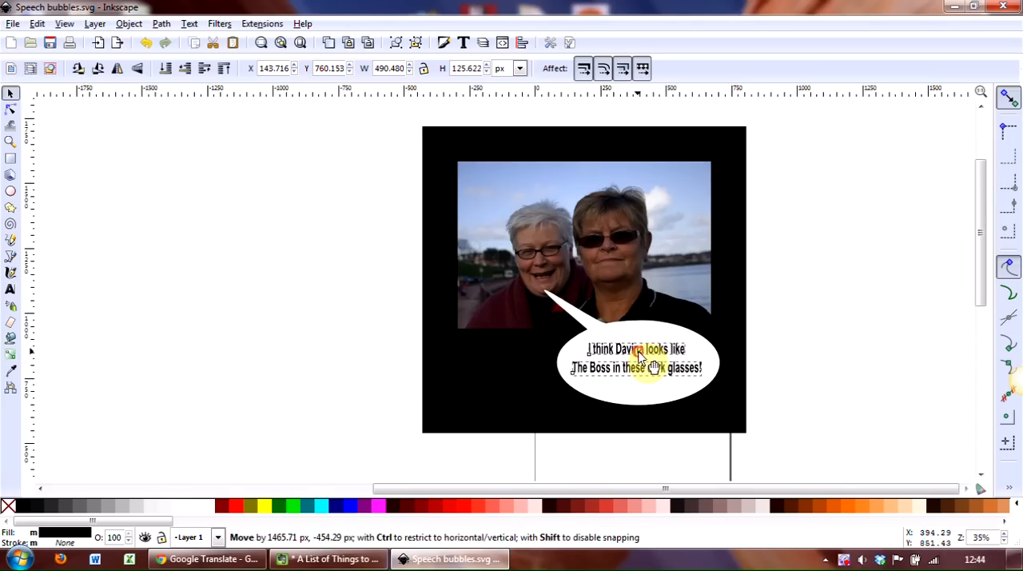
left_click(256, 305)
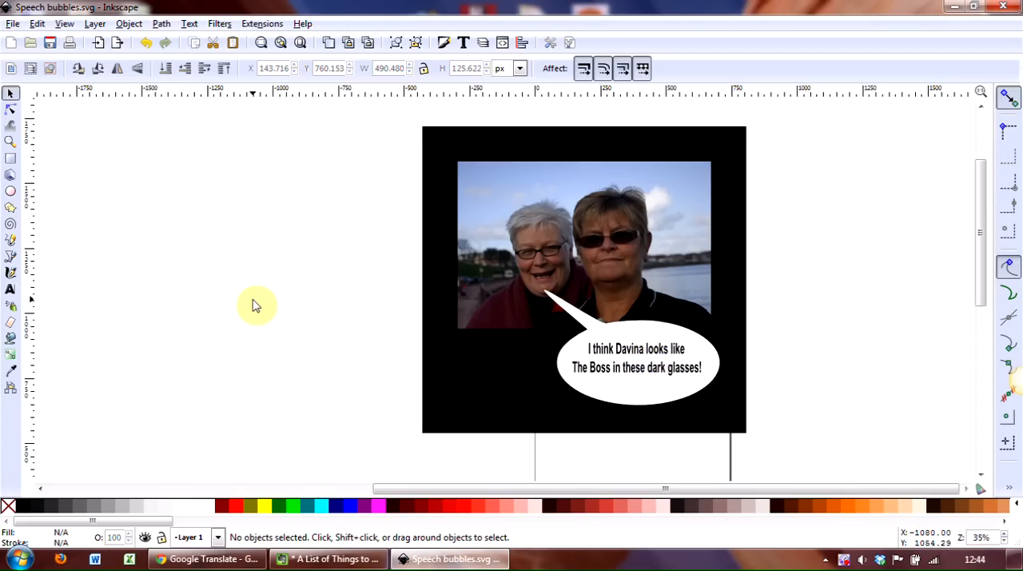